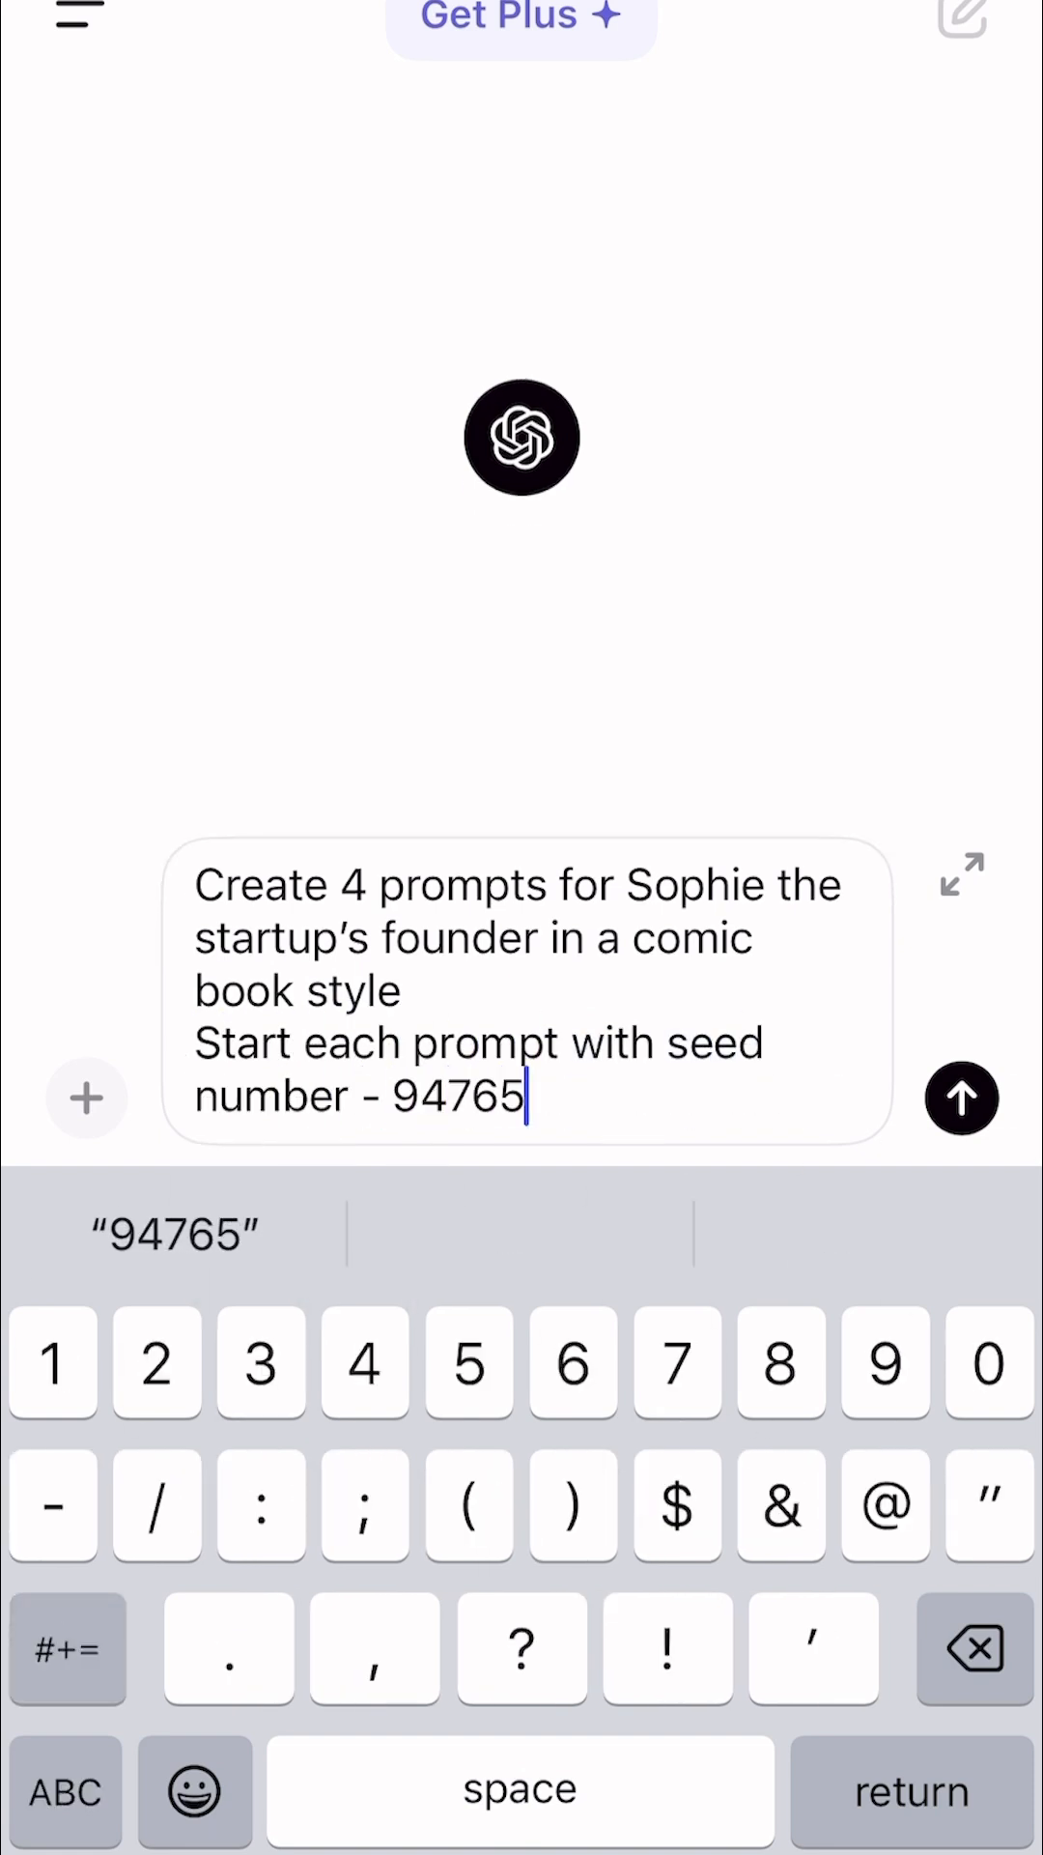
Finish the ChatGPT request naming Sophie, character consistency and the investor-pitch scenario, and send it.
{"action": "type", "text": "and the character's name -"}
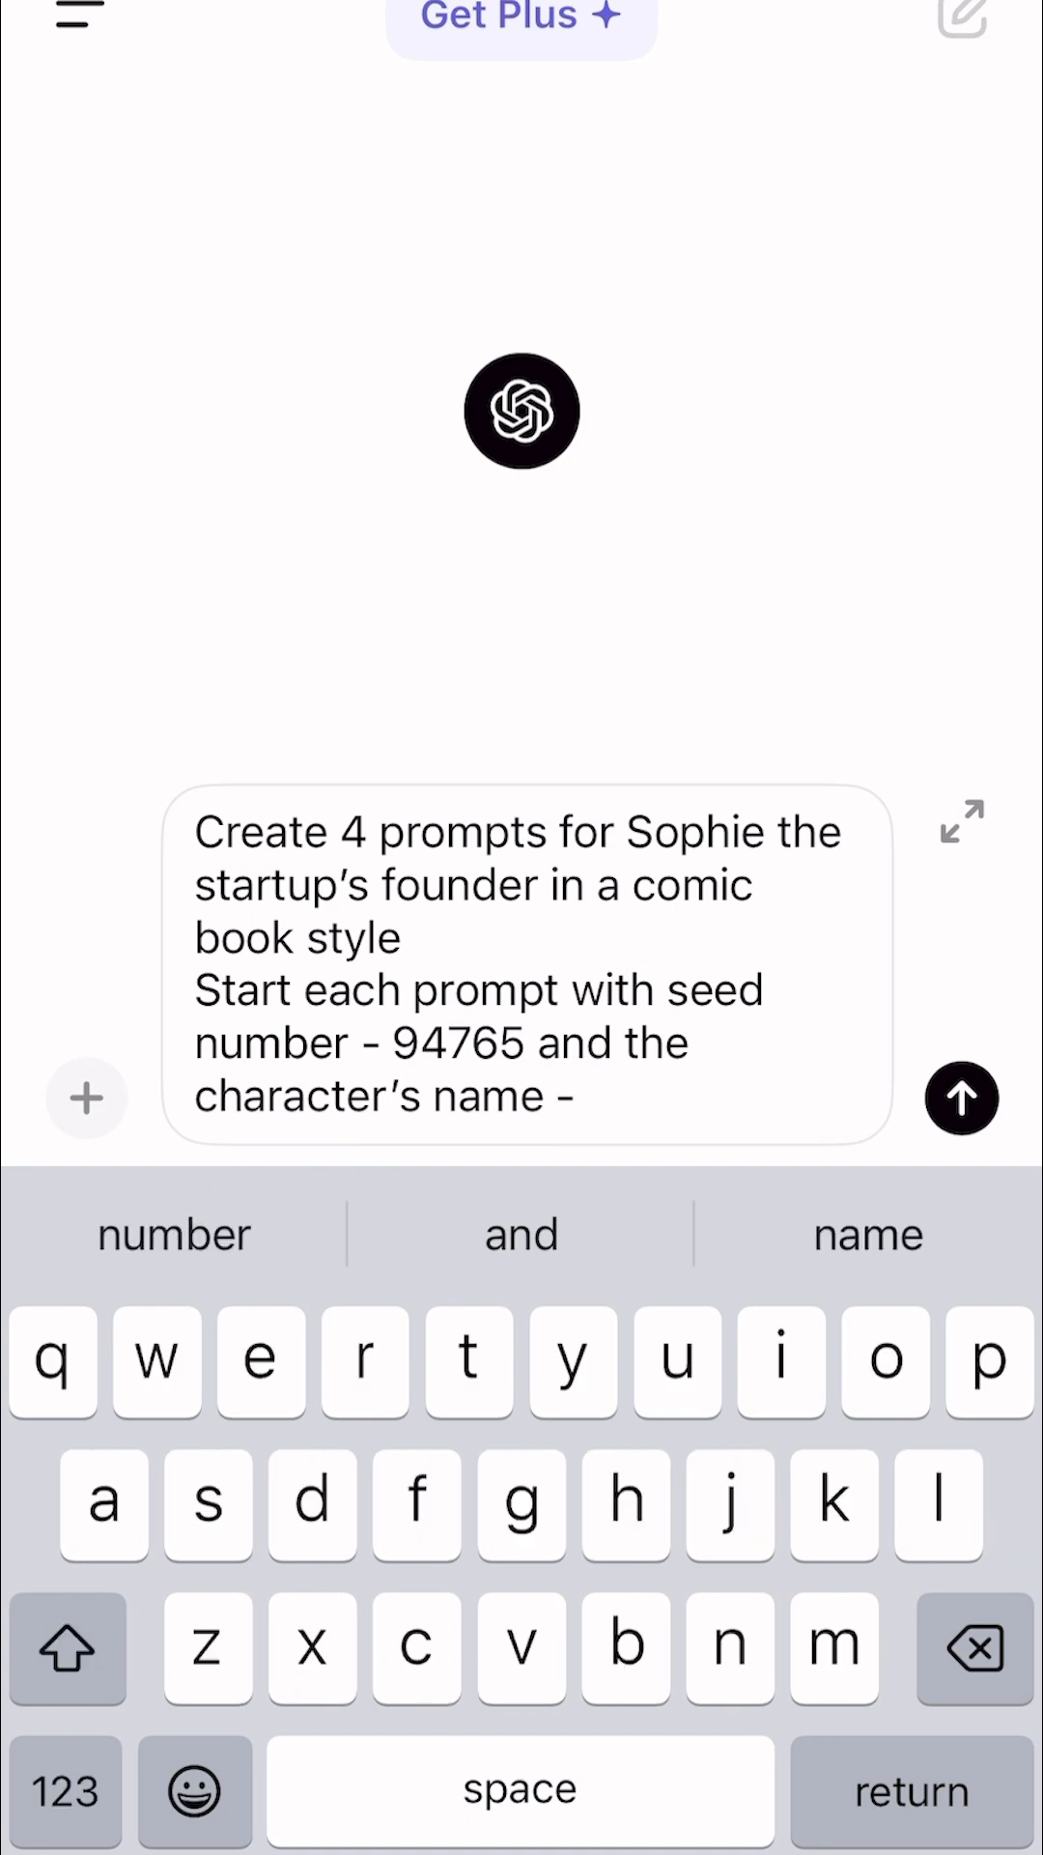
{"action": "type", "text": "Sophie"}
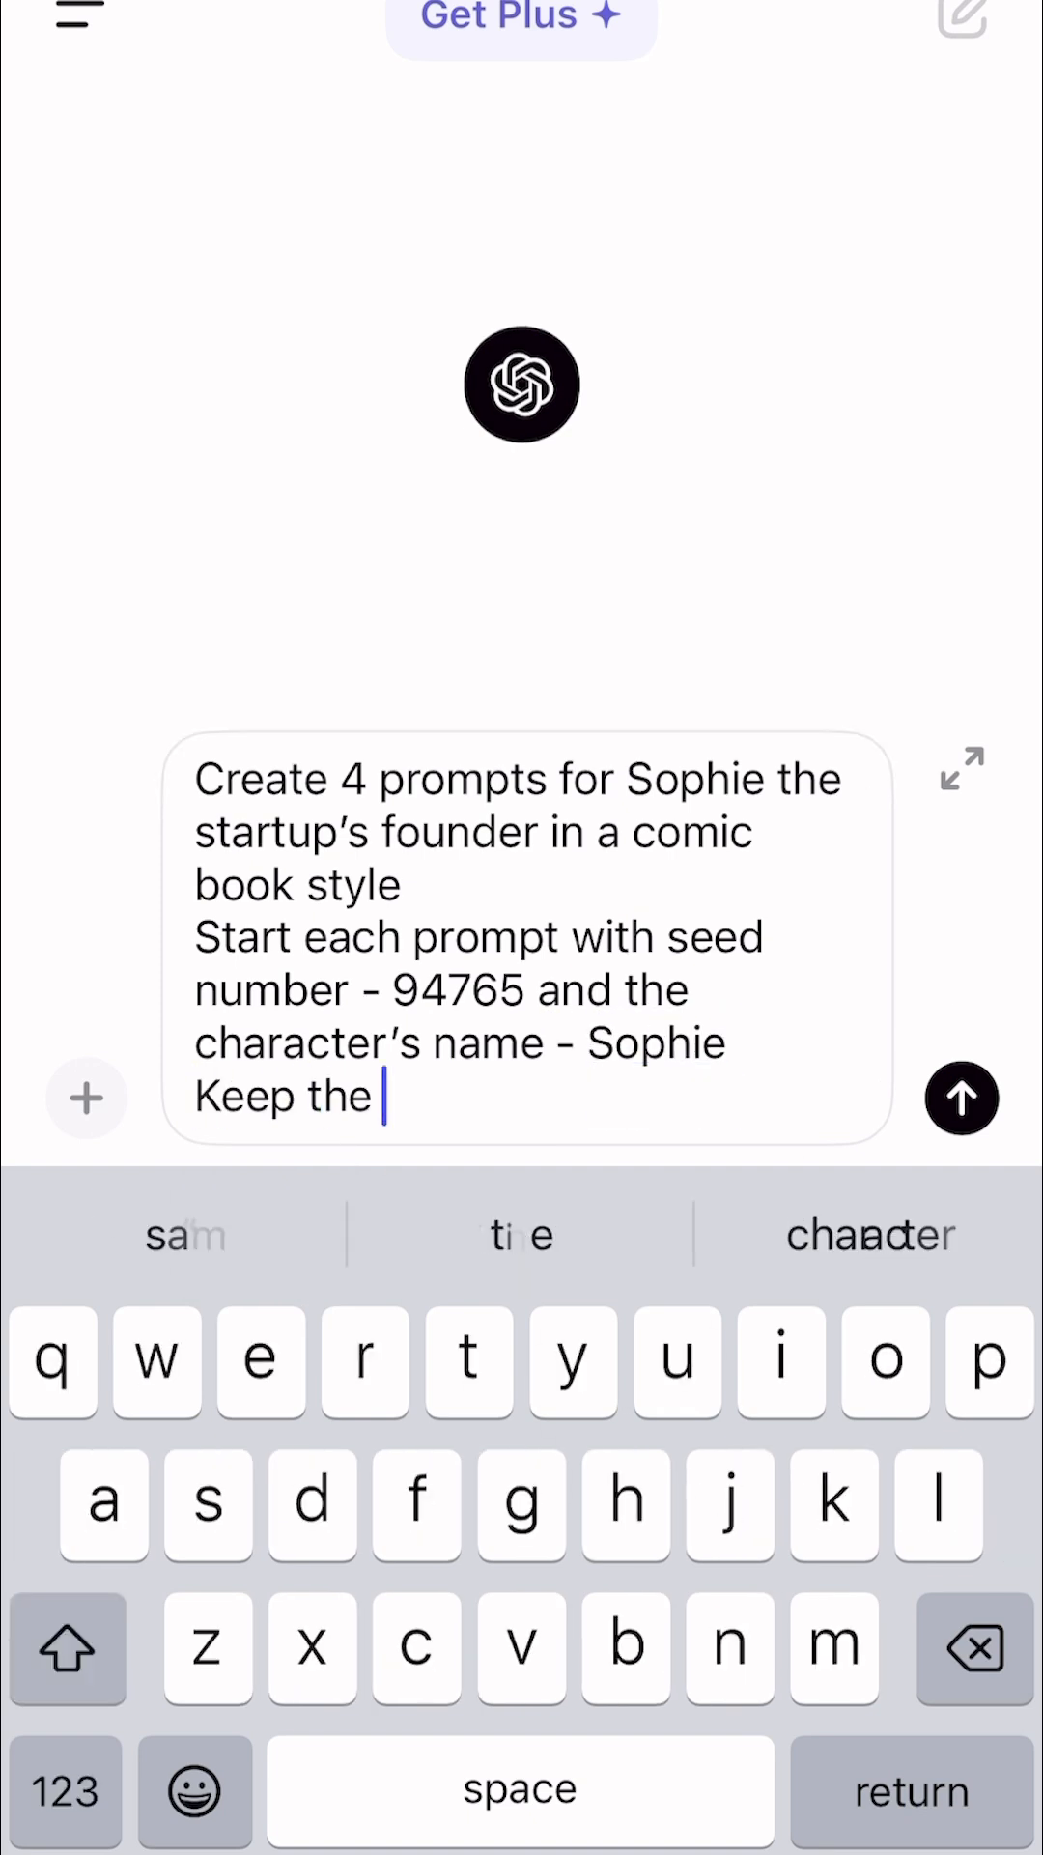
{"action": "type", "text": "character consistent"}
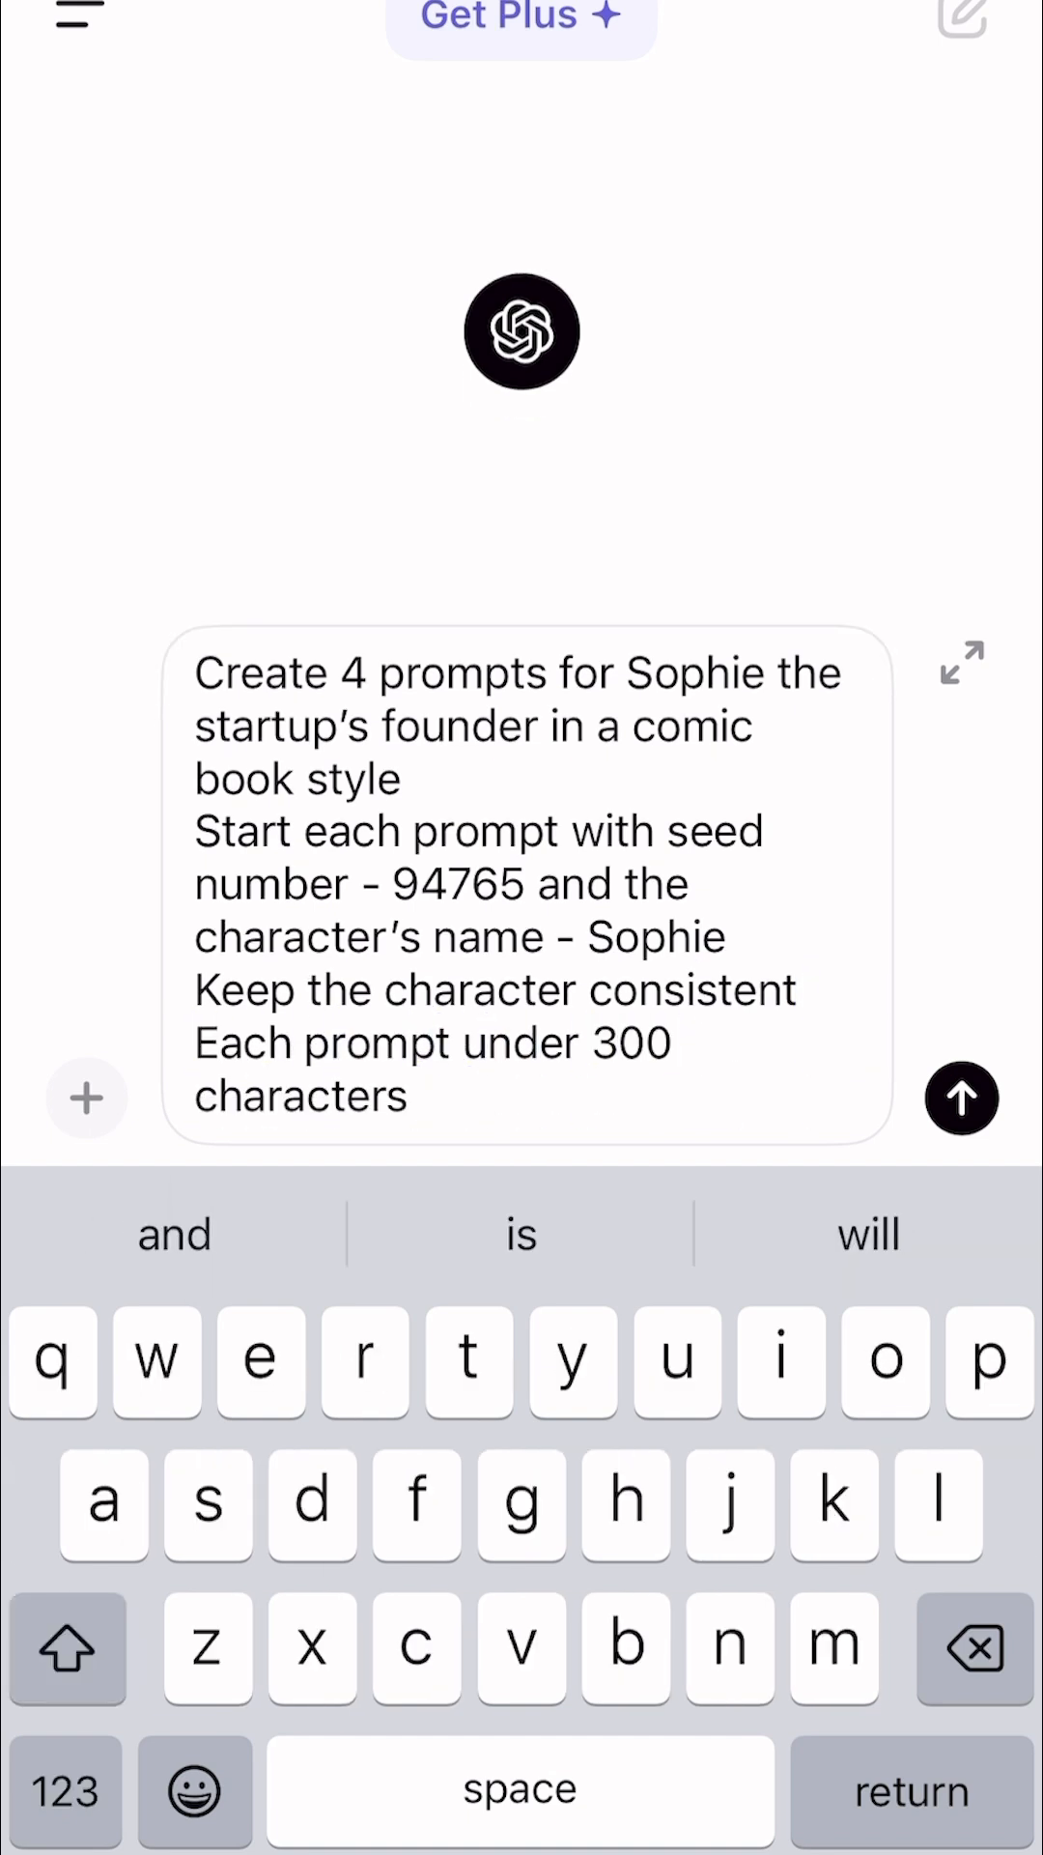
{"action": "type", "text": "Scenarios:"}
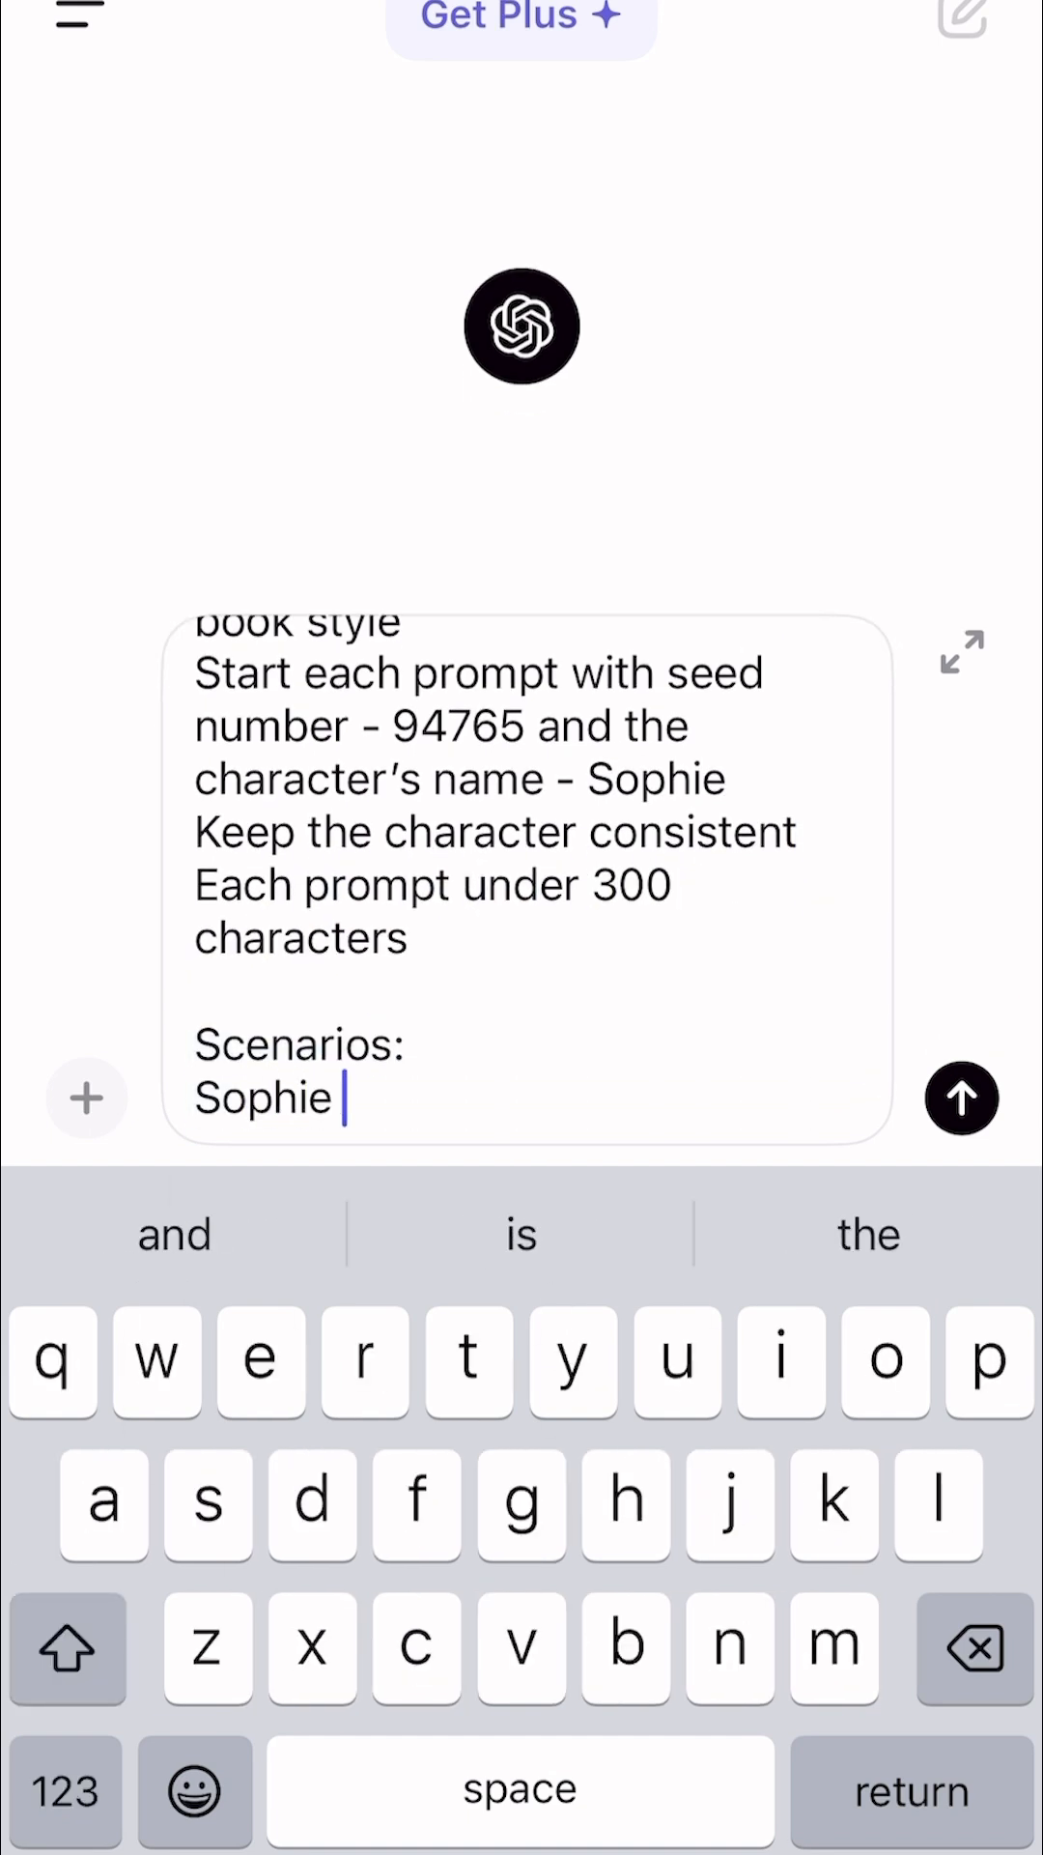
{"action": "type", "text": "is pitching to investors, brainstorming with her team, celebrating a product launch"}
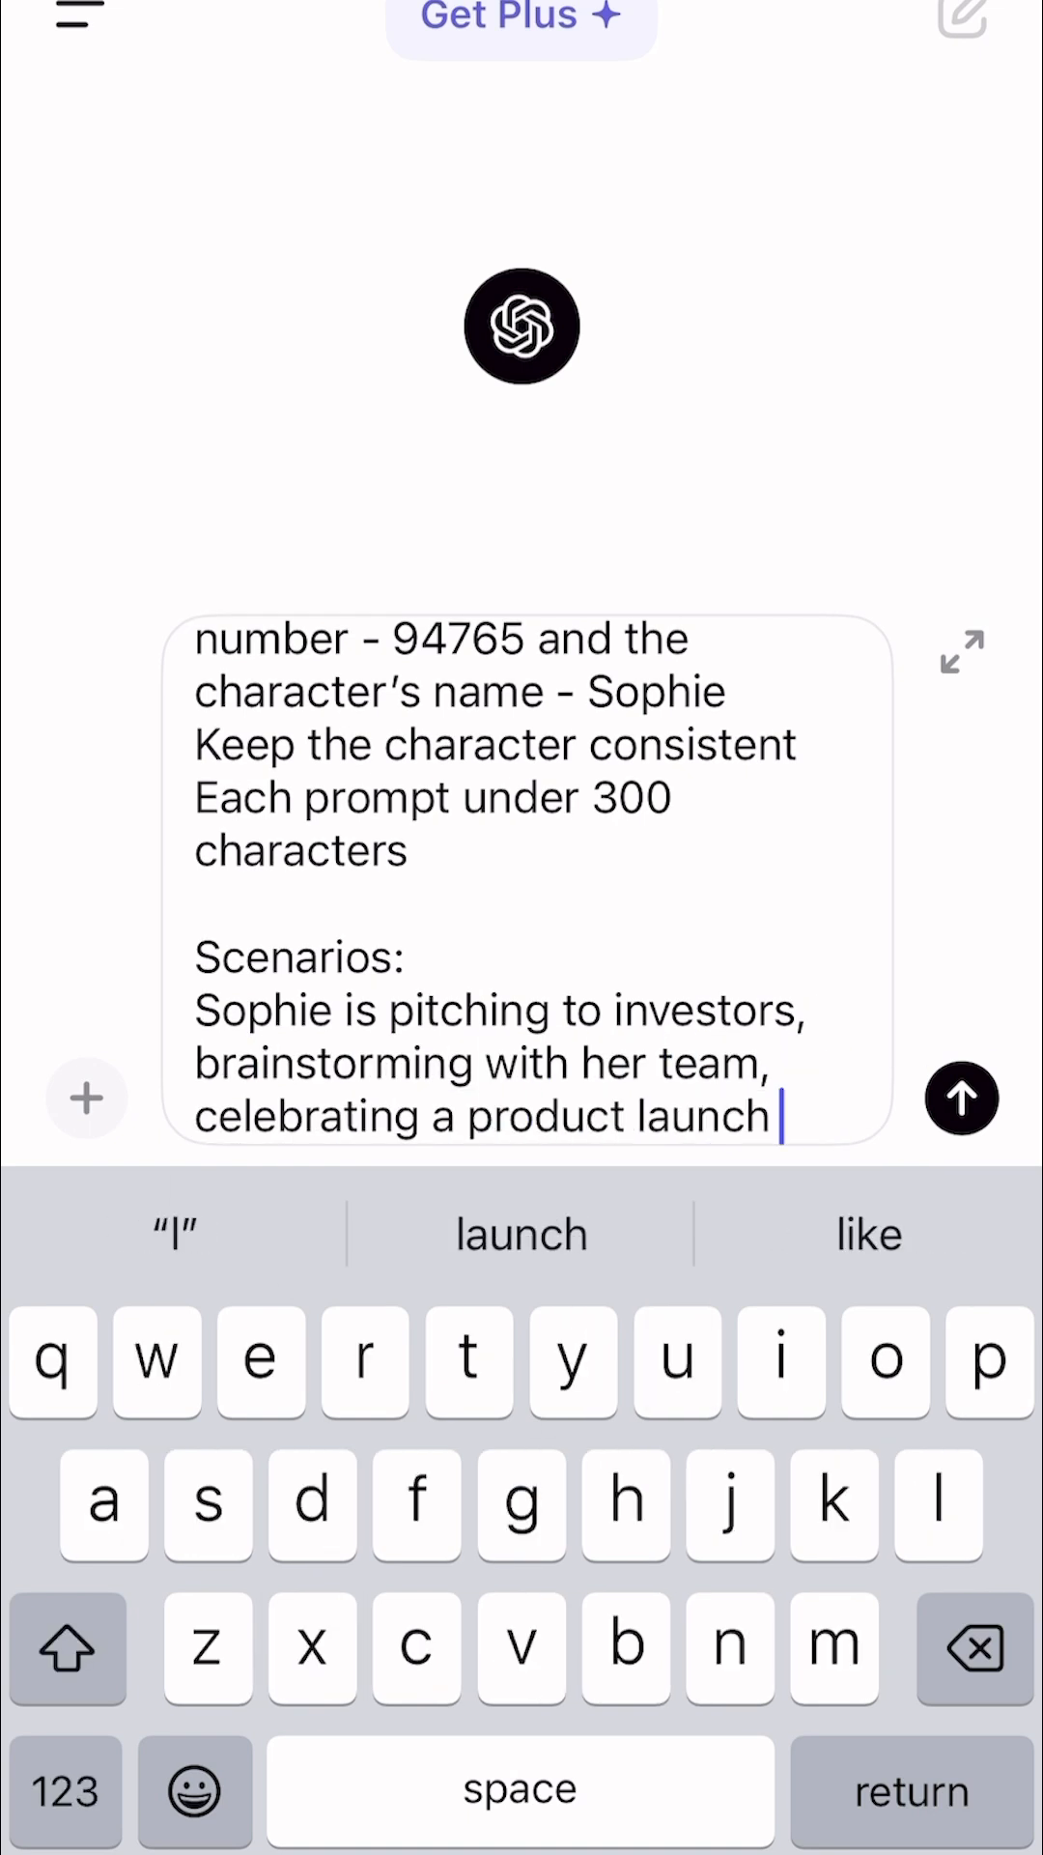
{"action": "left_click", "coordinate": [963, 1097]}
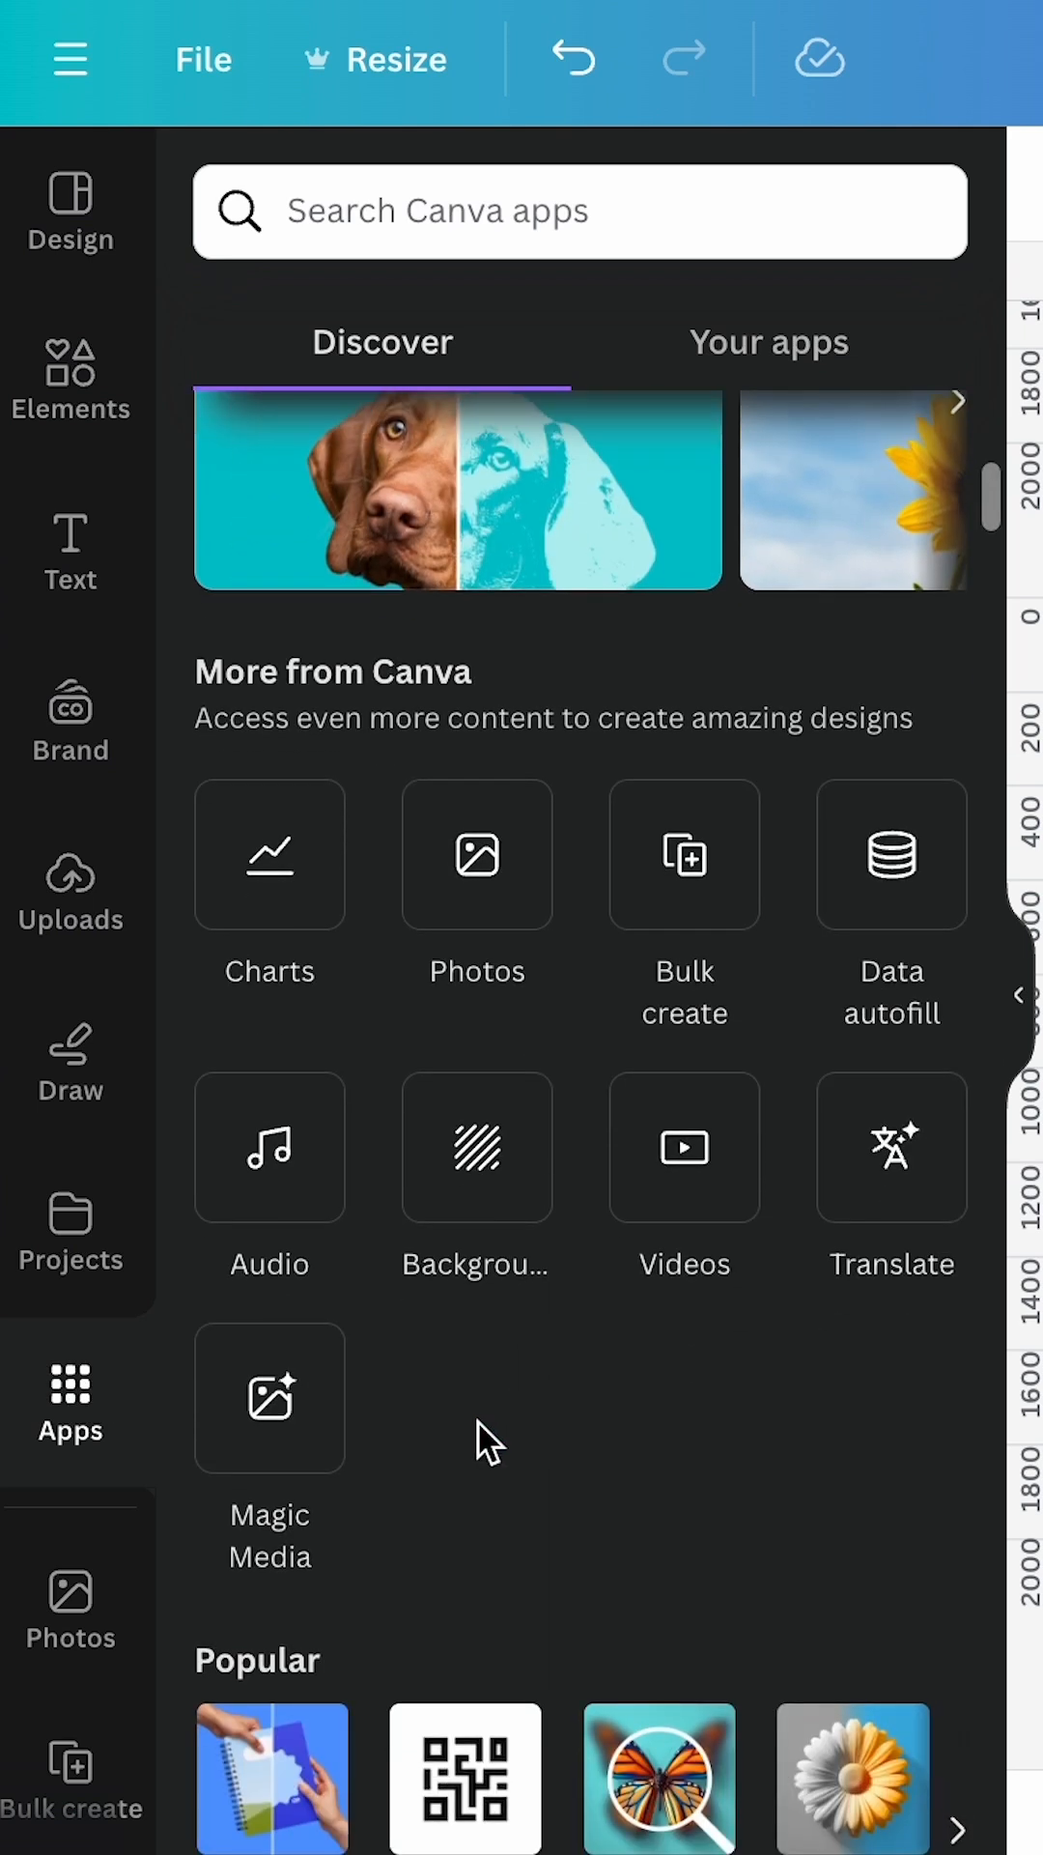
Start Magic Media from Apps and focus its image description field.
{"action": "left_click", "coordinate": [269, 1397]}
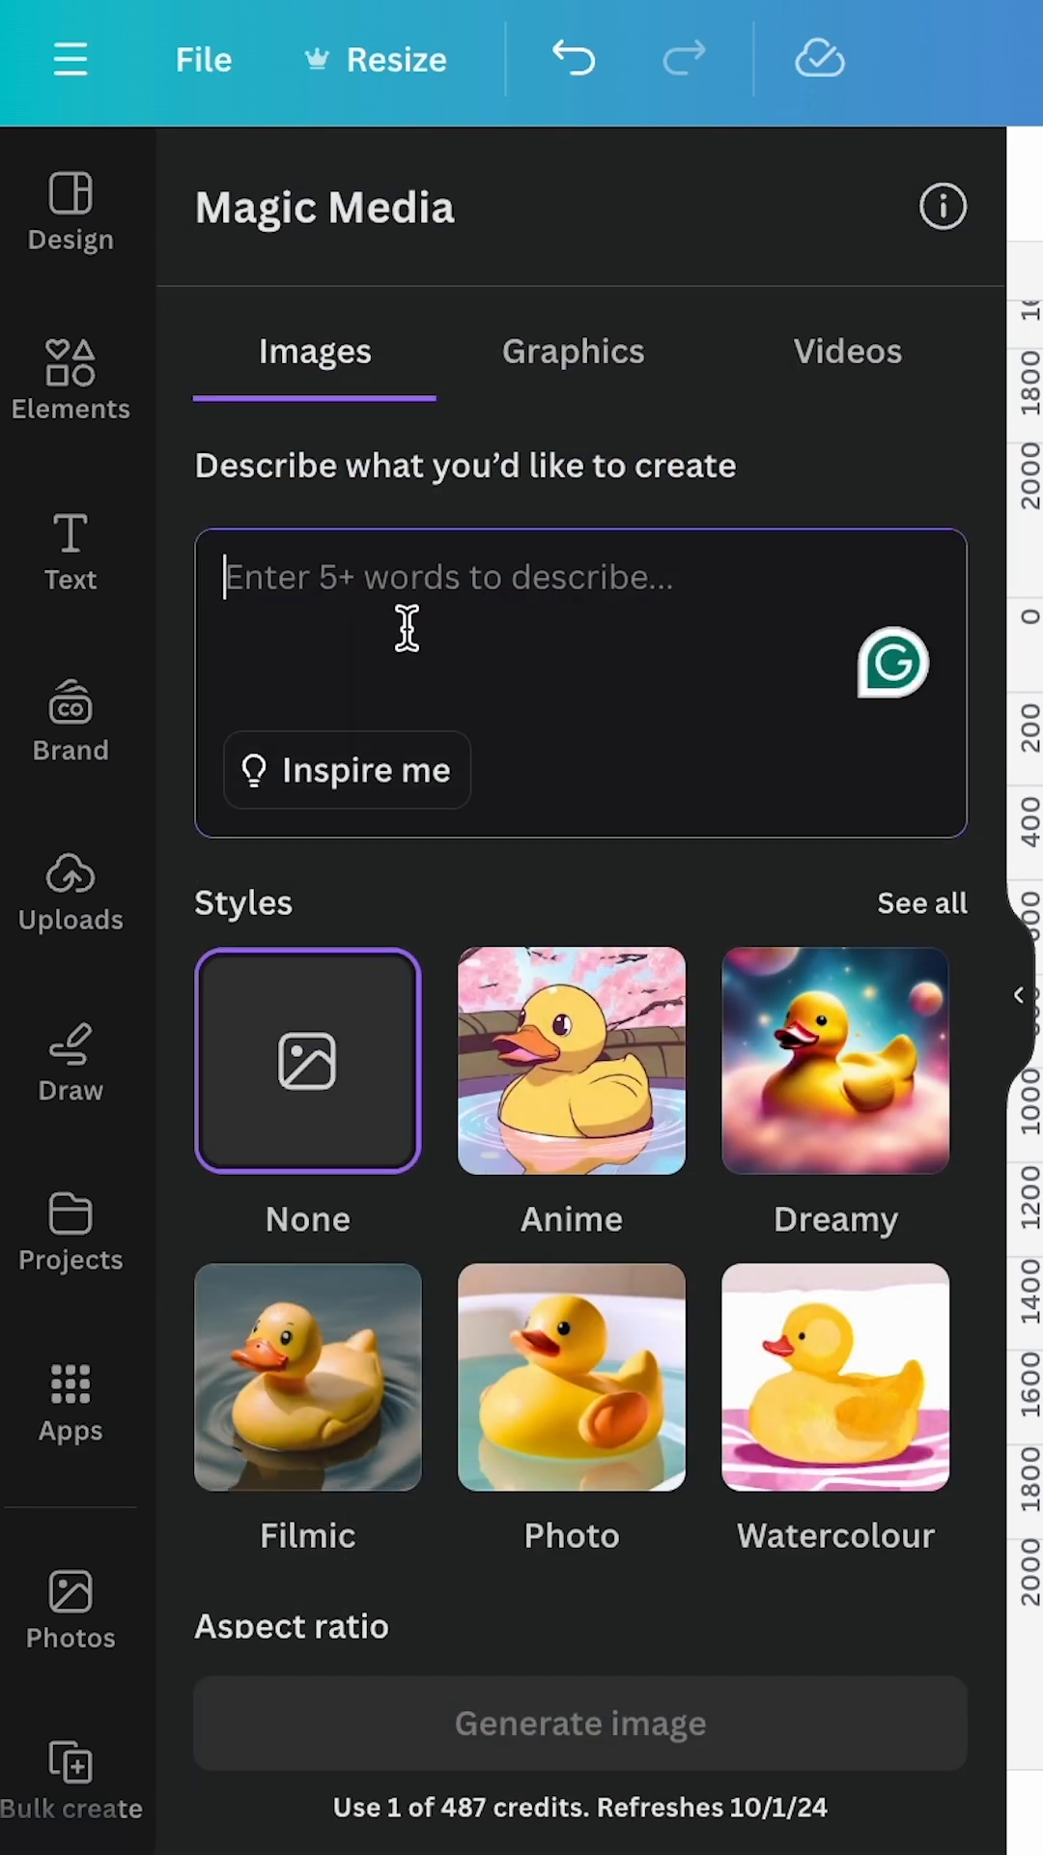
{"action": "left_click", "coordinate": [579, 1722]}
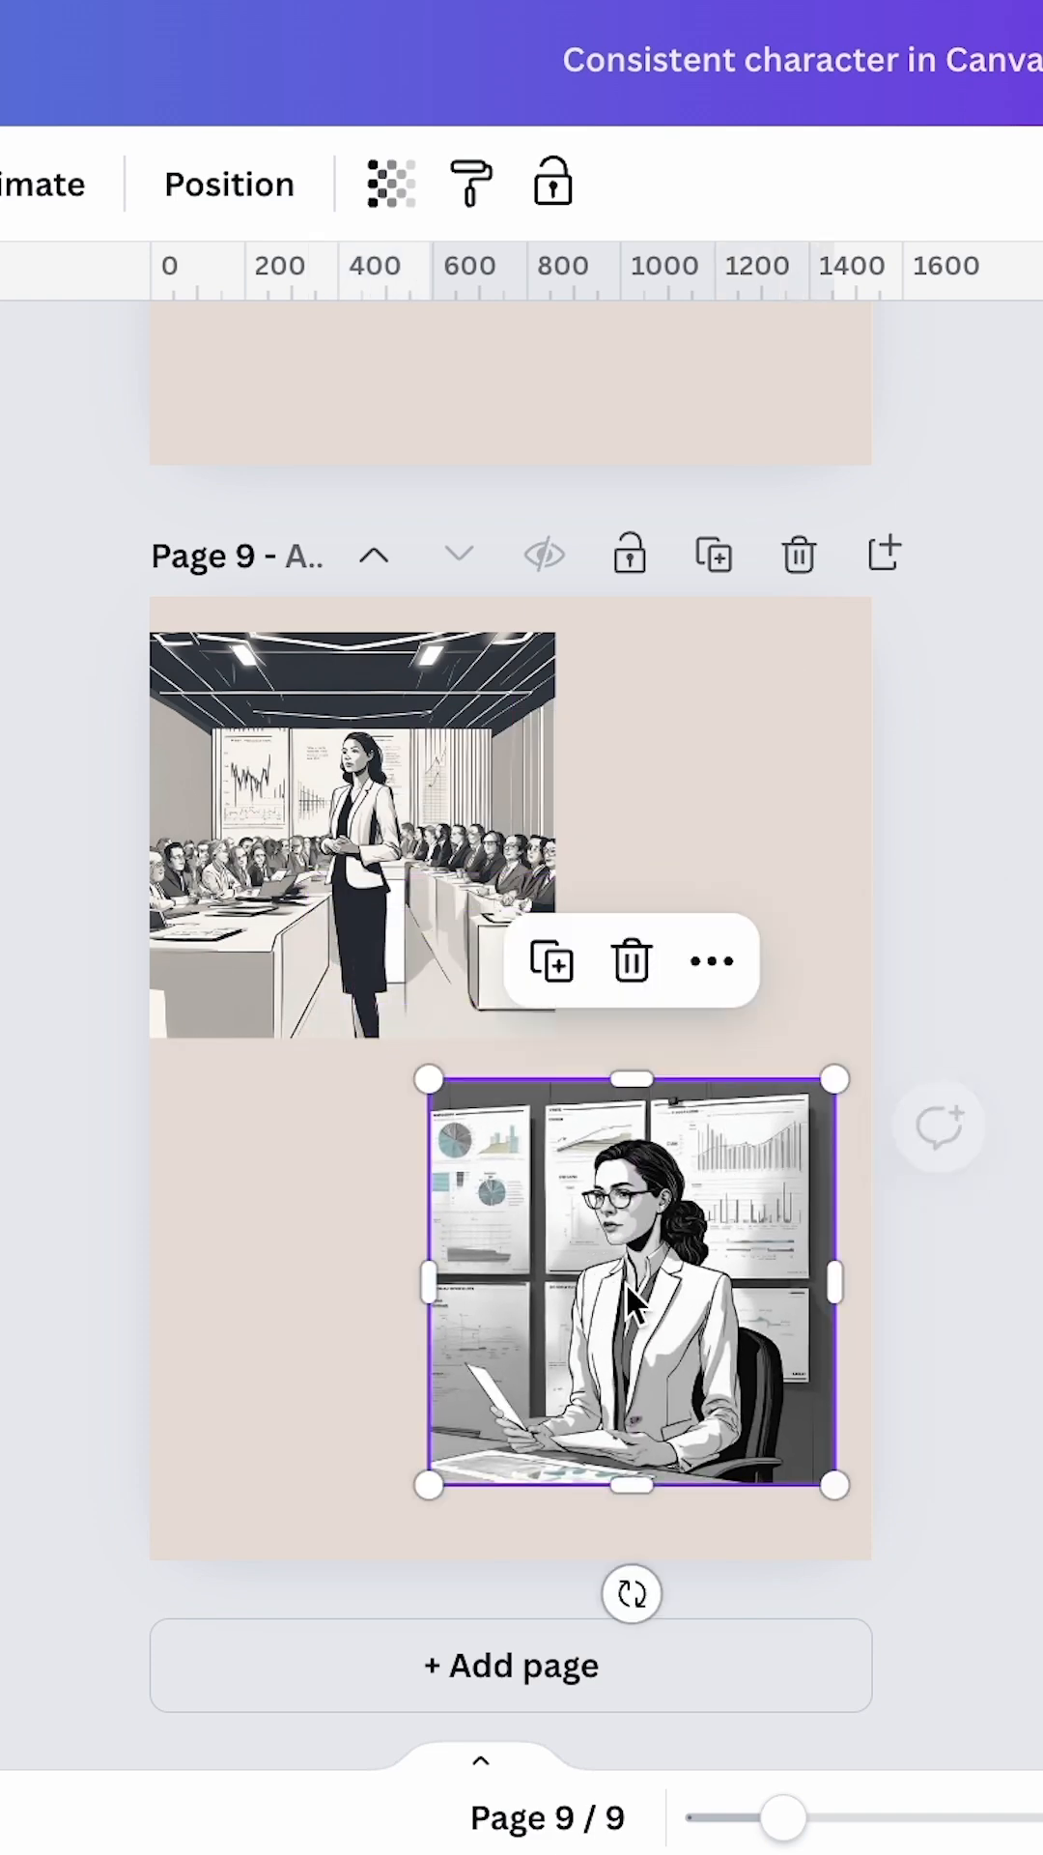
Generate more images like the investor-pitch scene and review the resulting pages.
{"action": "left_click", "coordinate": [533, 485]}
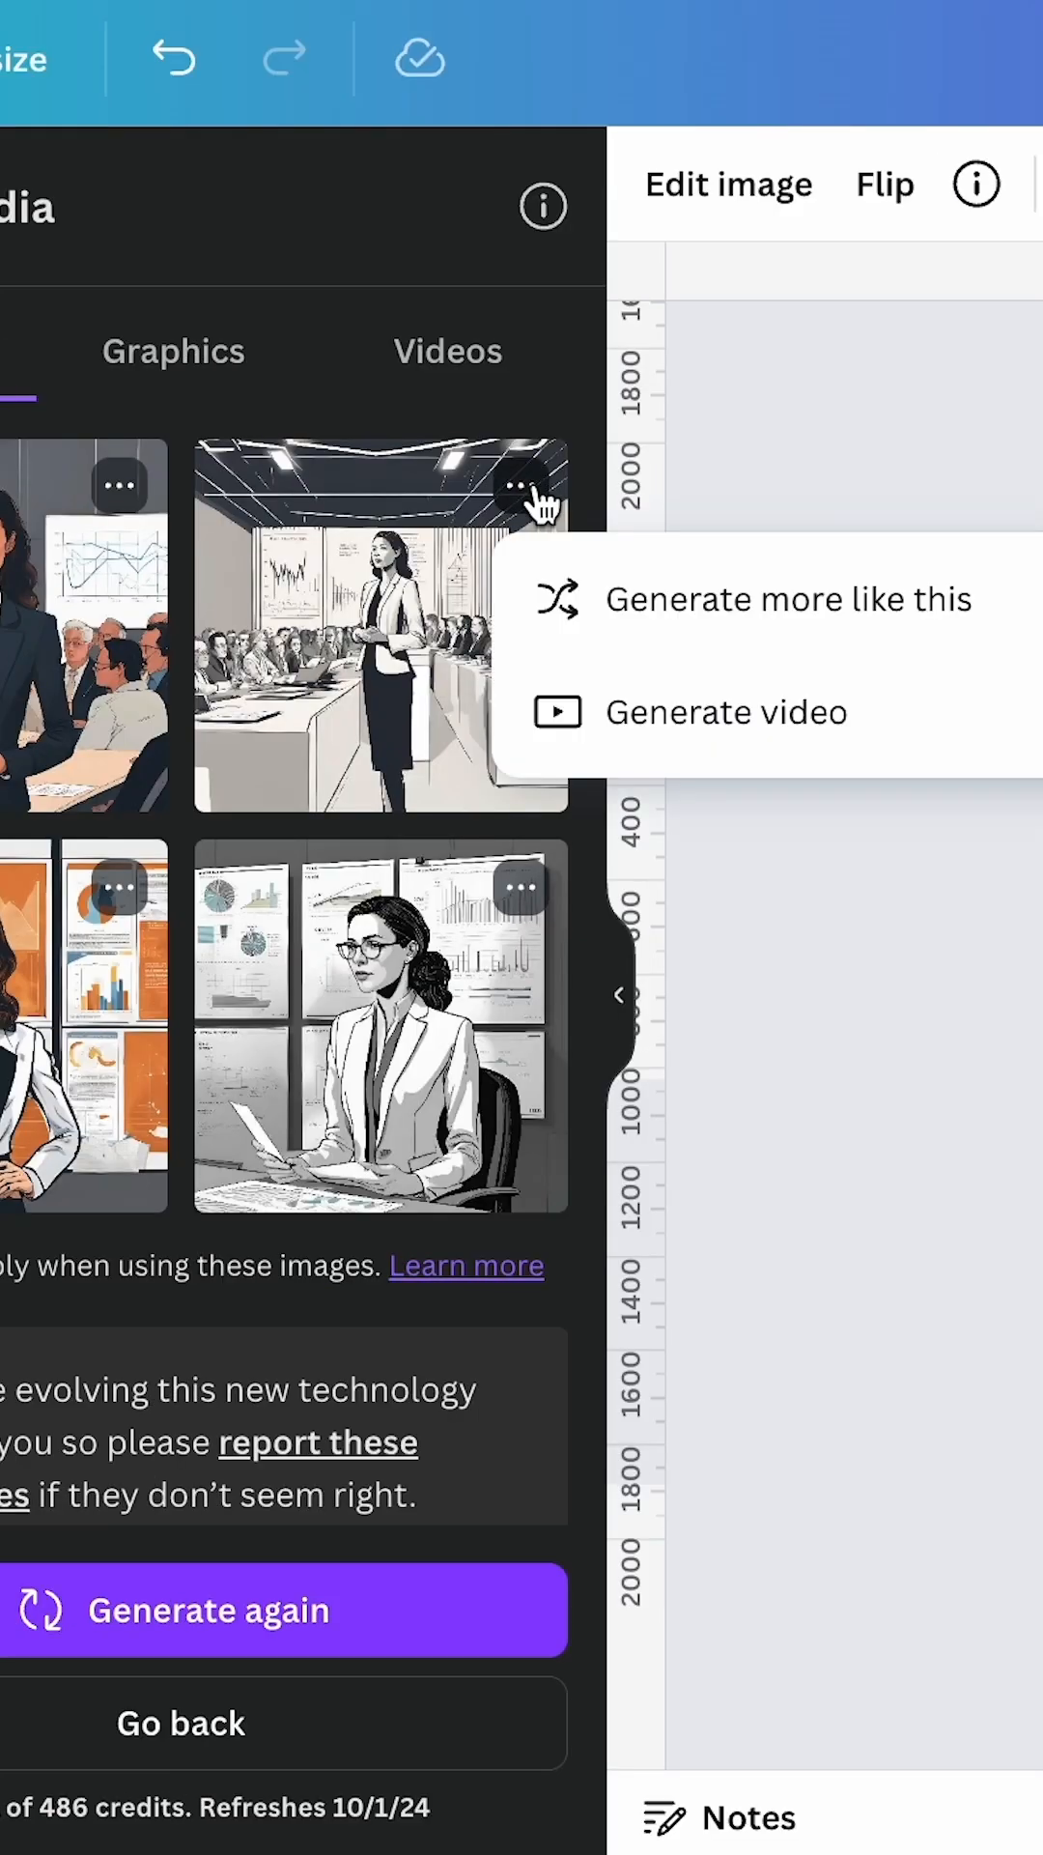
{"action": "left_click", "coordinate": [788, 599]}
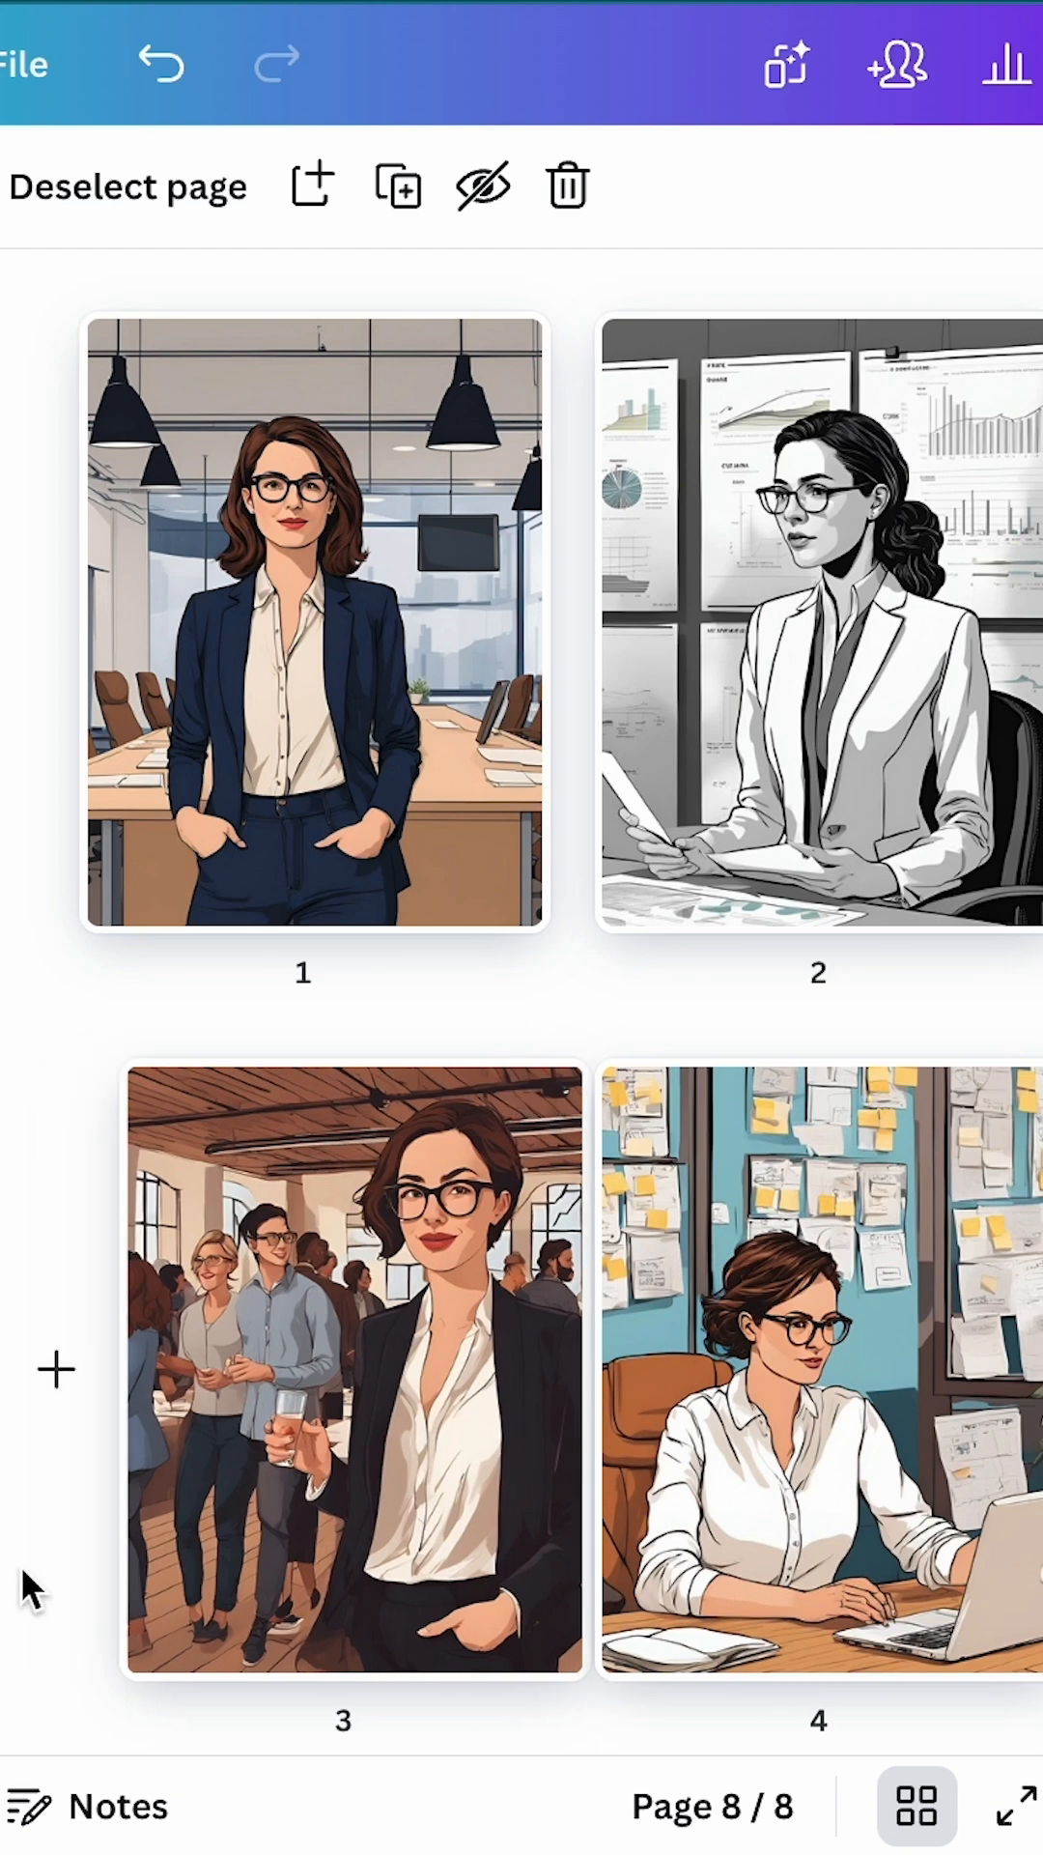
{"action": "scroll", "scroll_direction": "down", "scroll_amount": 3}
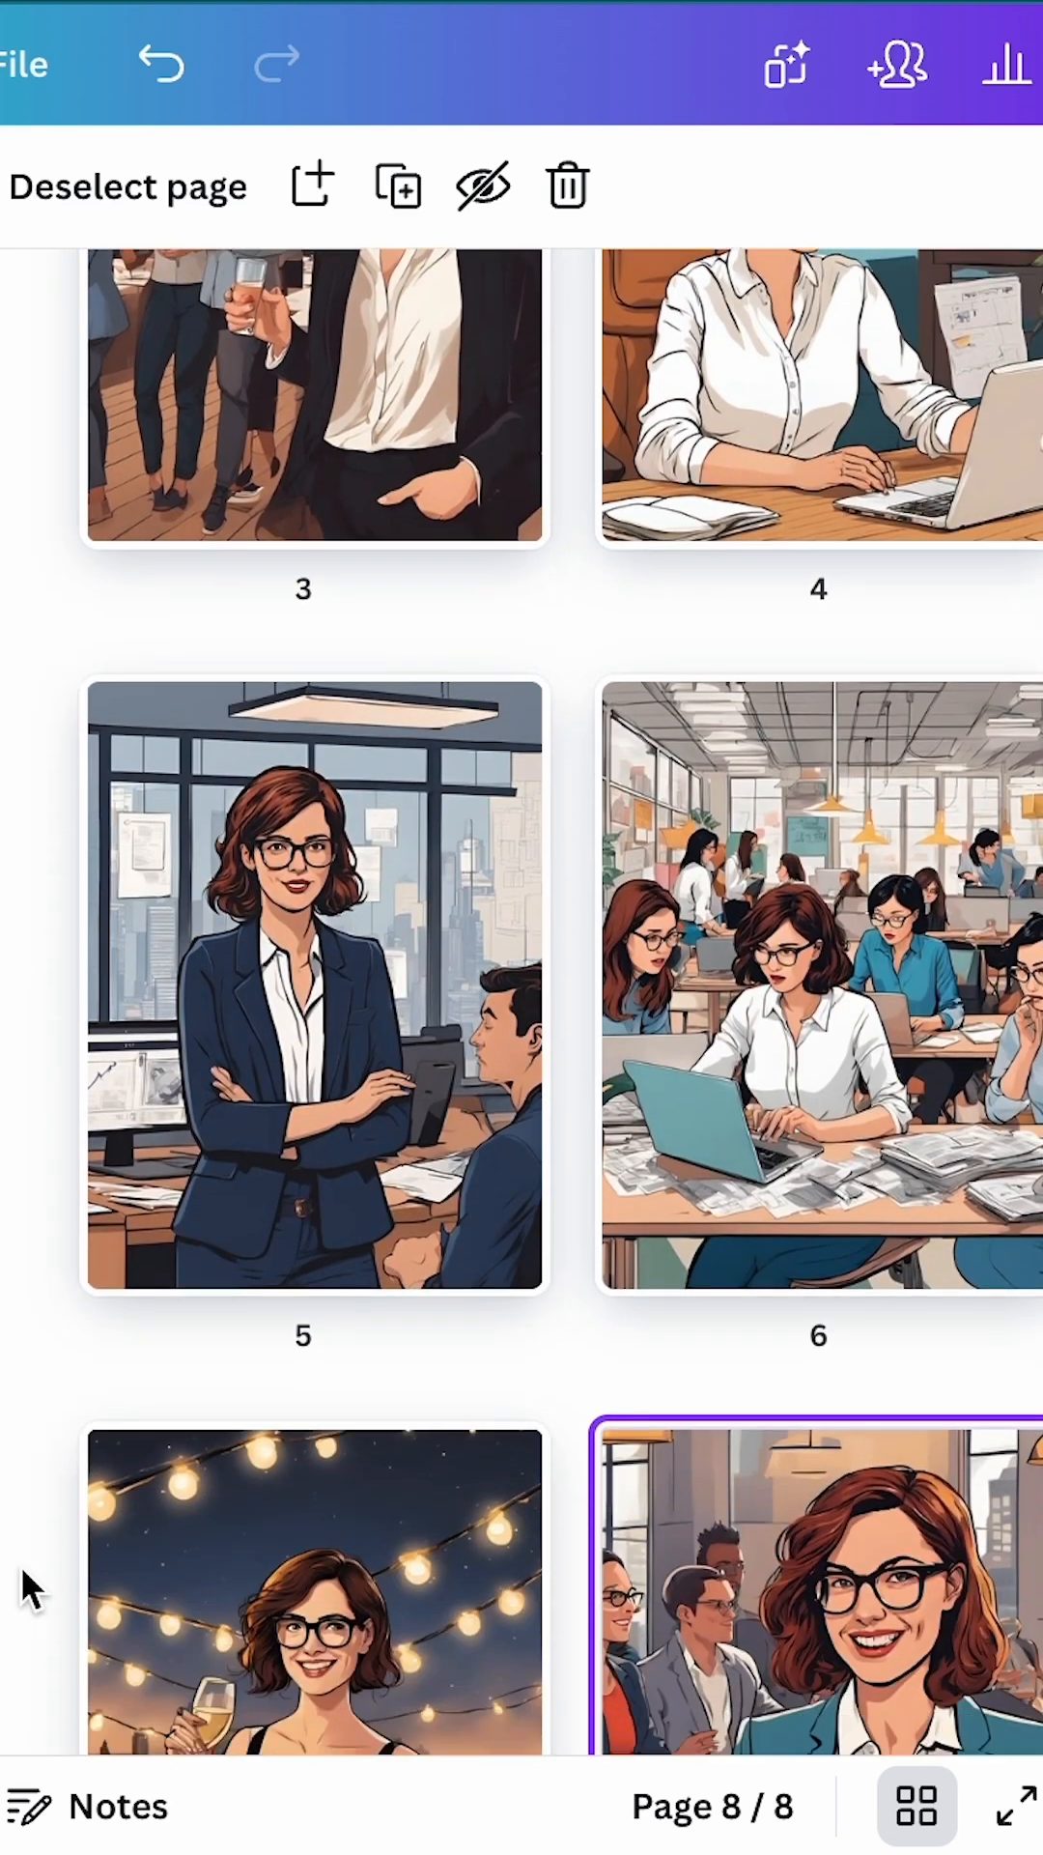